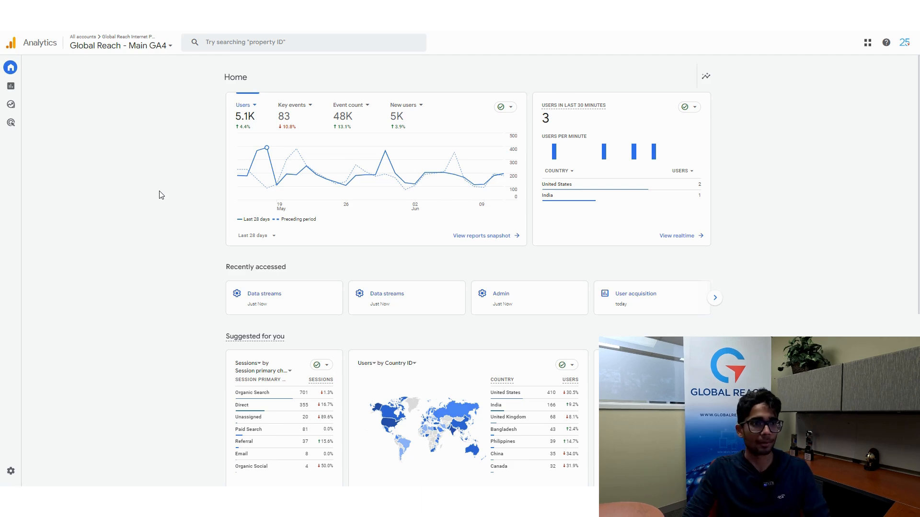
mouse_move(244, 187)
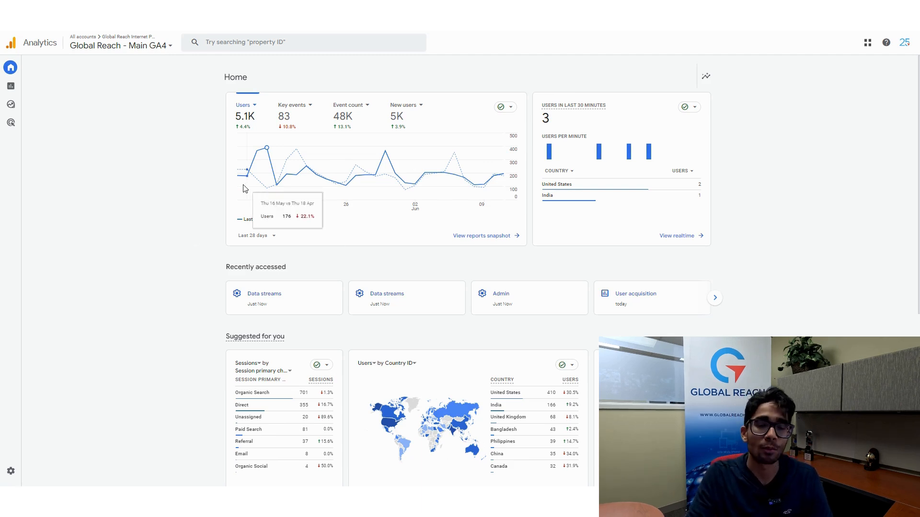
mouse_move(123, 262)
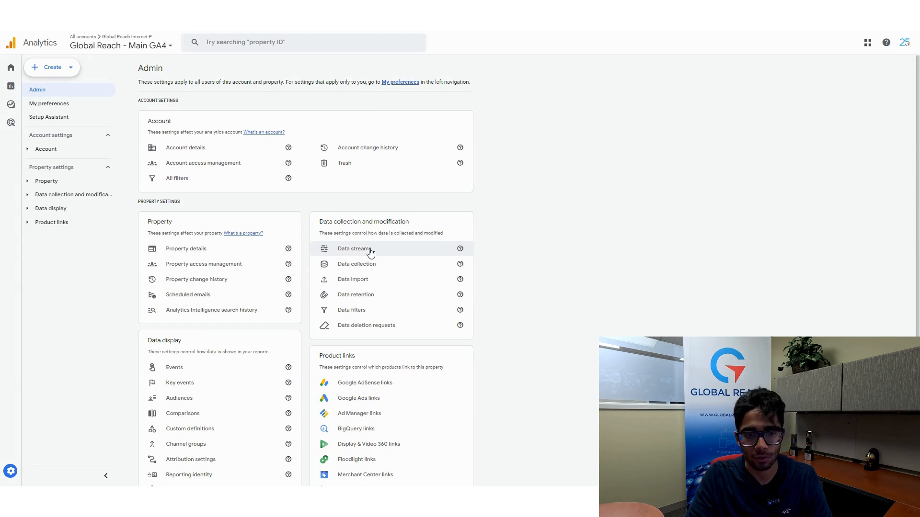
Open Data streams under Data collection and modification
left_click(354, 248)
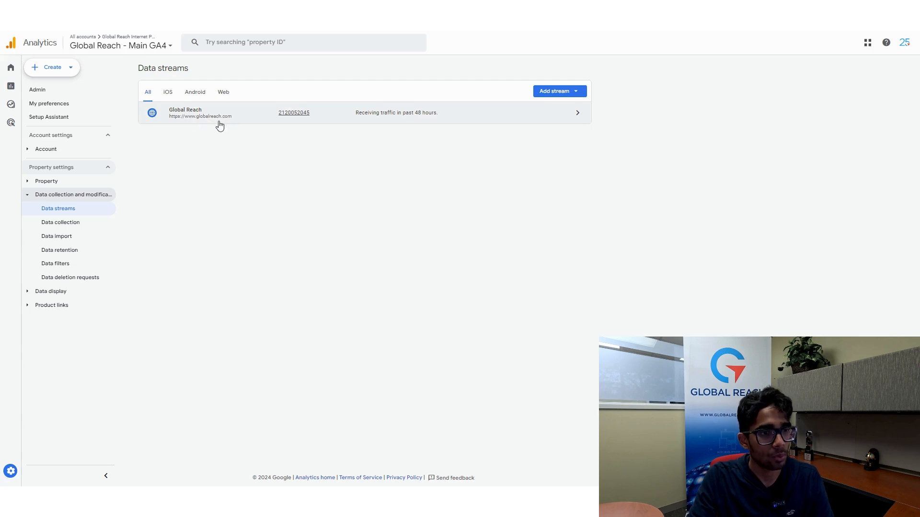
mouse_move(219, 148)
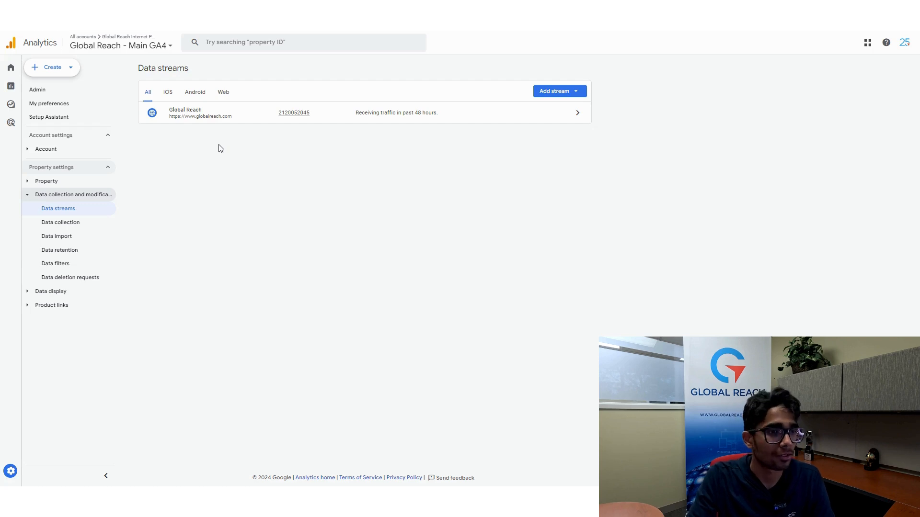
mouse_move(594, 213)
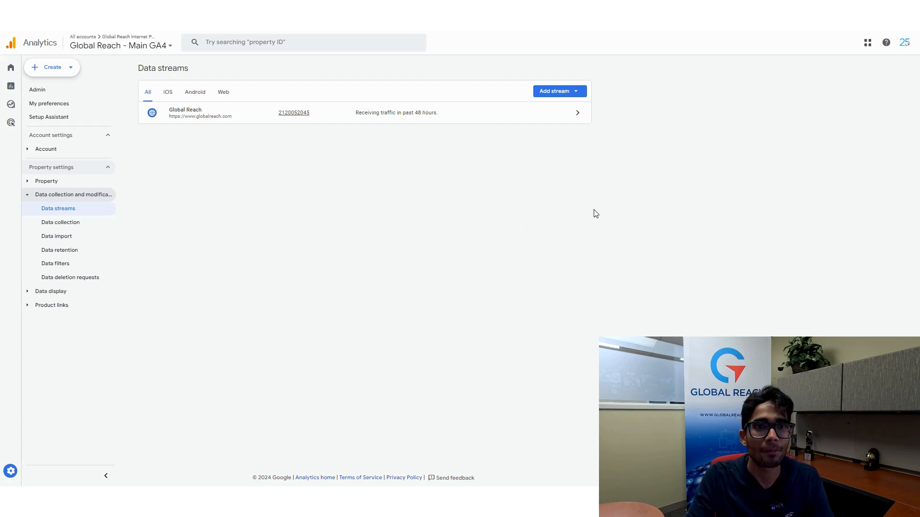
Add a Web stream and accept the notice about multiple web streams
left_click(555, 91)
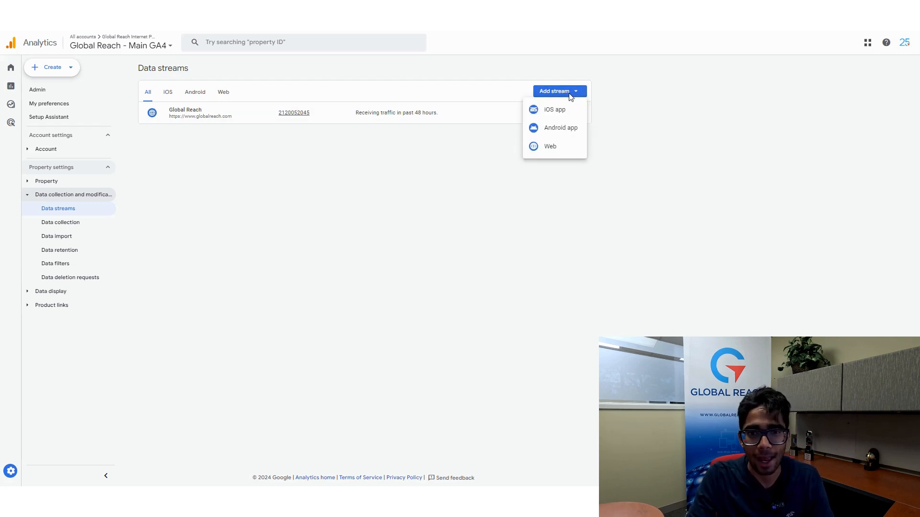
left_click(549, 146)
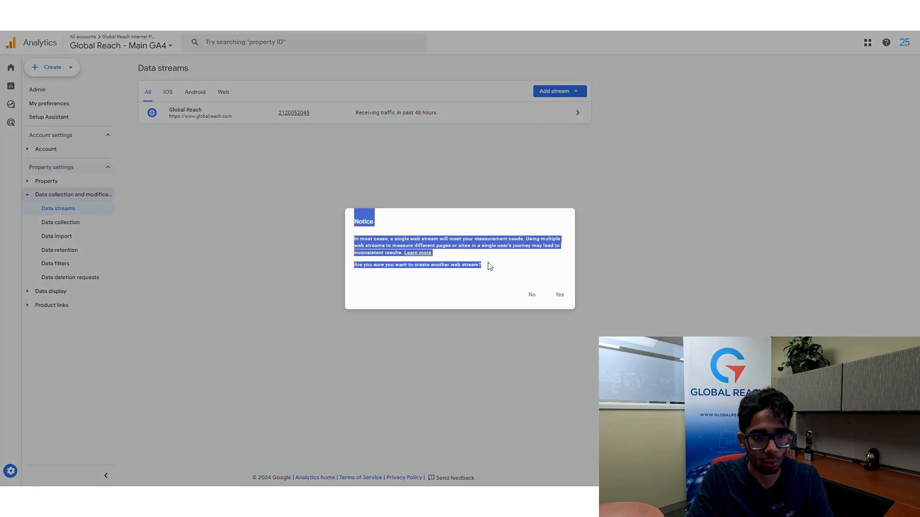
mouse_move(509, 256)
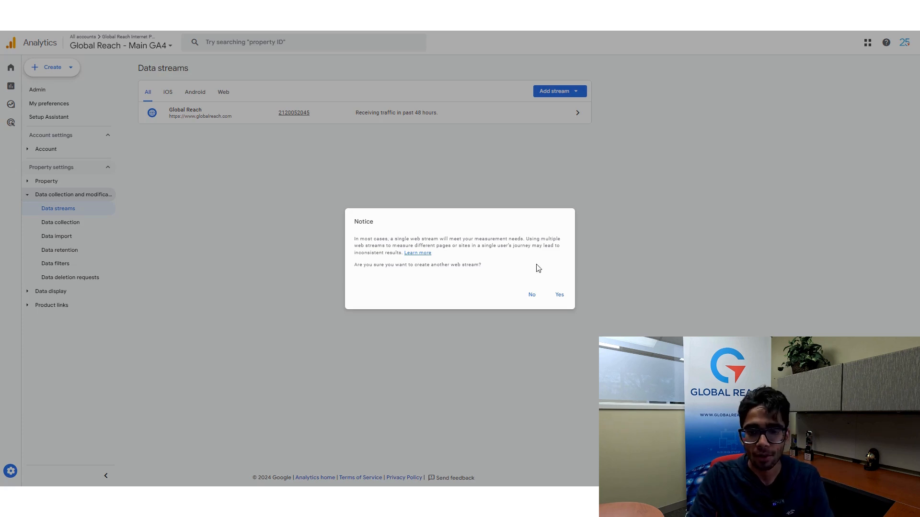
left_click(558, 295)
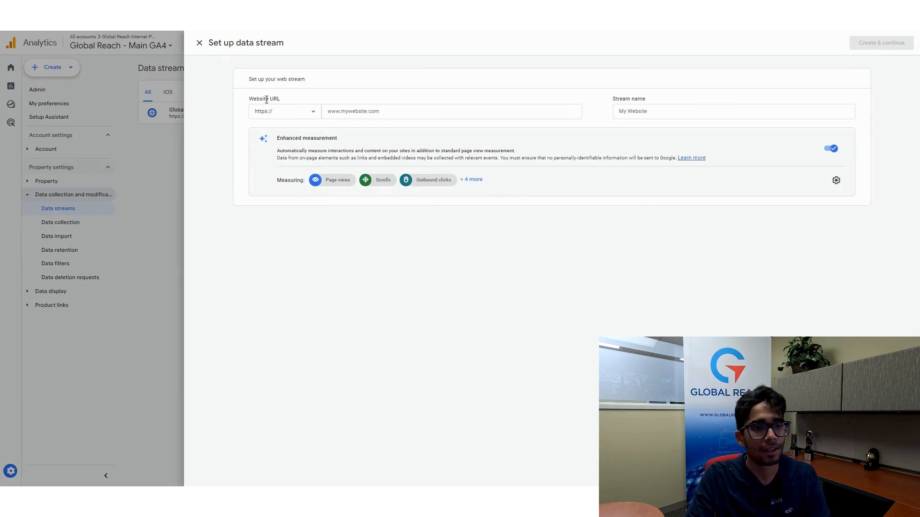
left_click(284, 110)
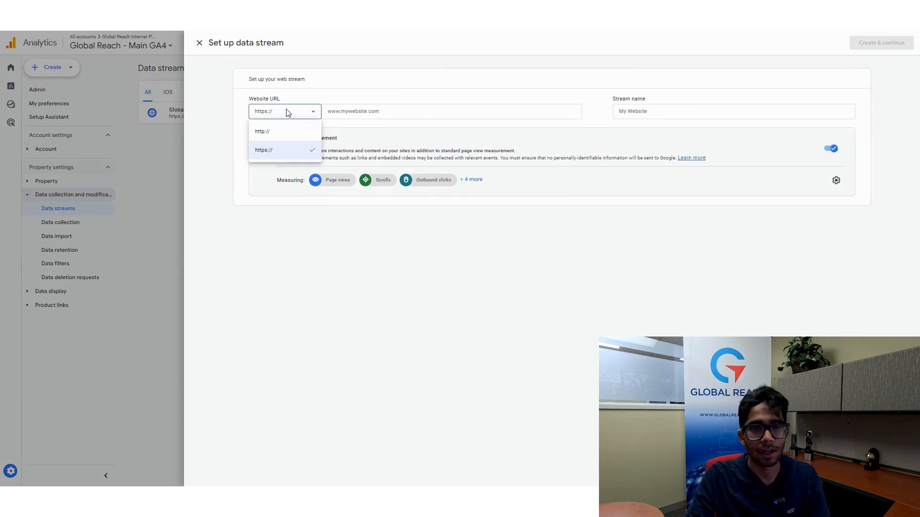
left_click(263, 150)
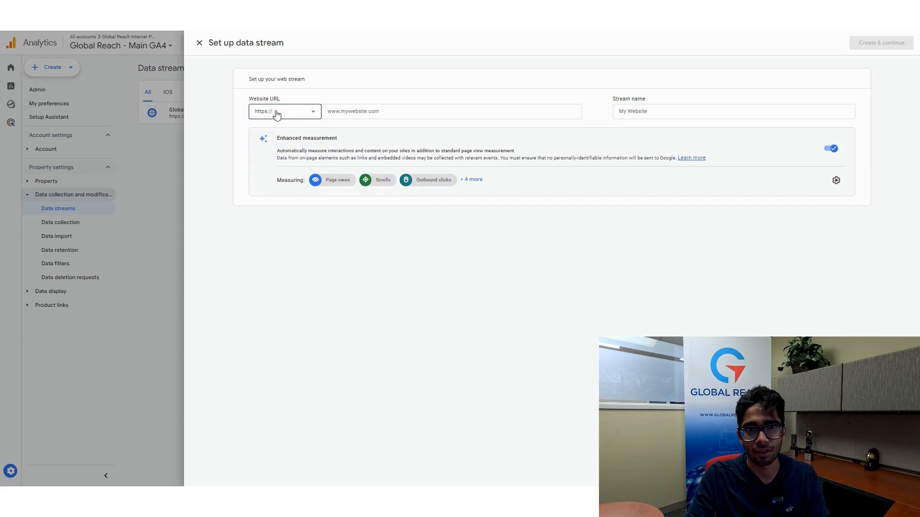
left_click(451, 111)
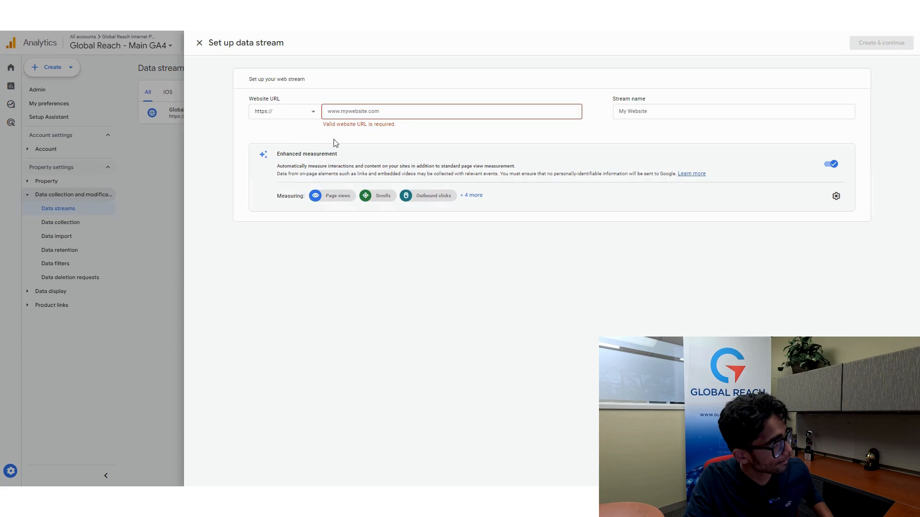
type("www.globalreach2.com/")
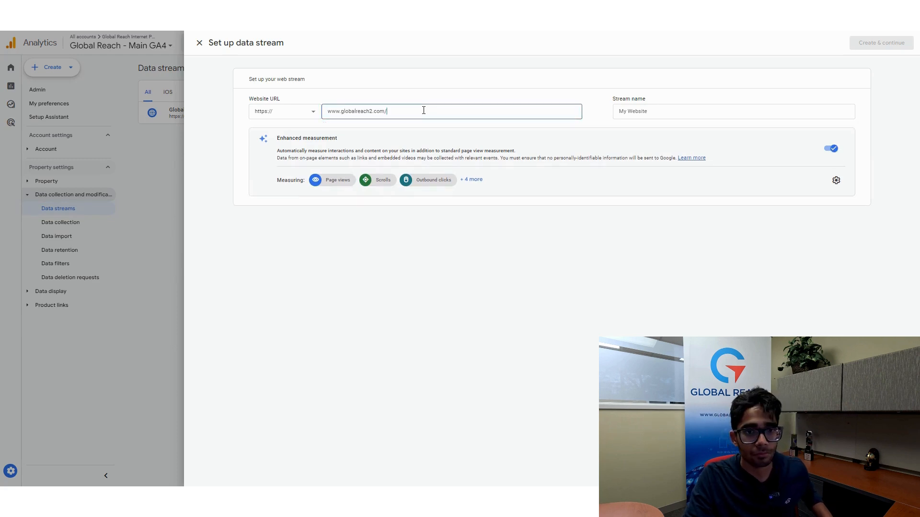
left_click(732, 112)
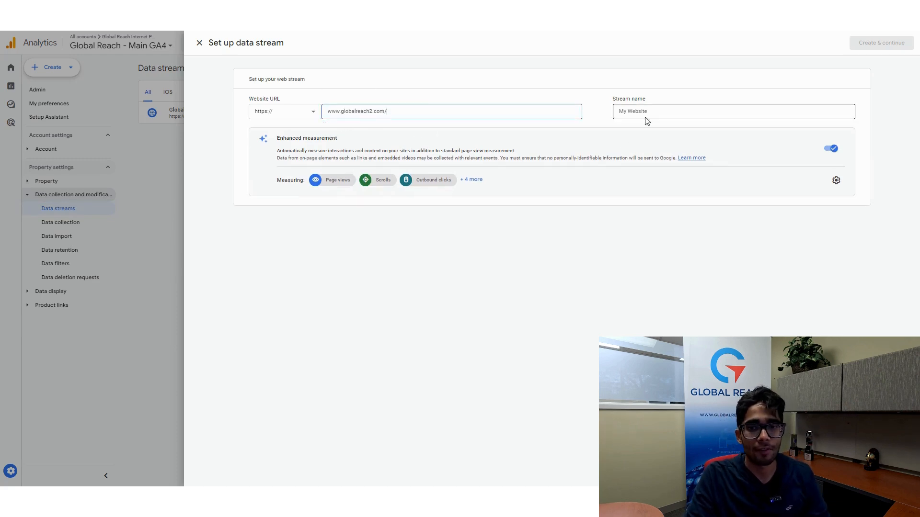
type("Global Reacjh")
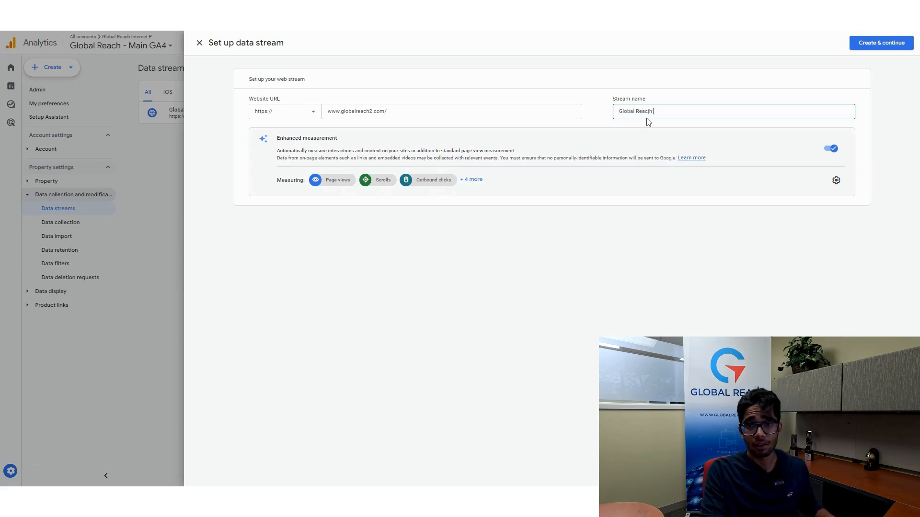
type("Global Reach 2")
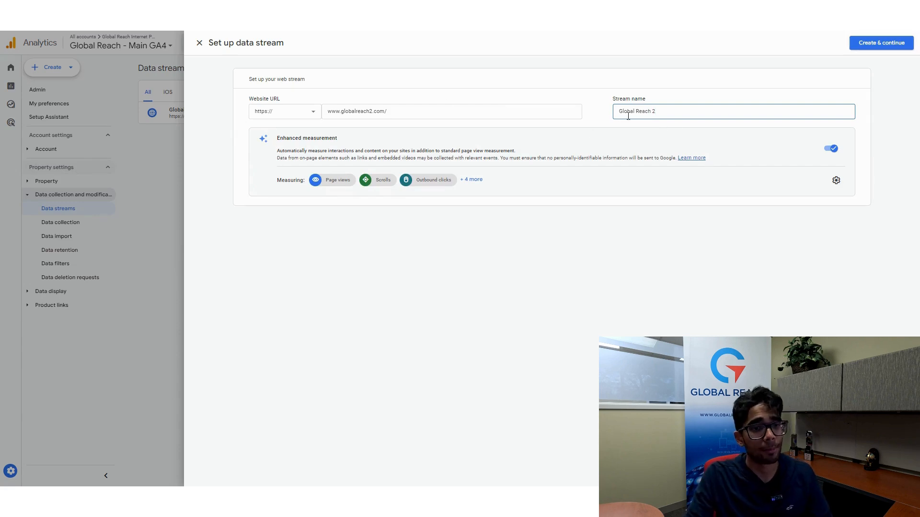
left_click(880, 42)
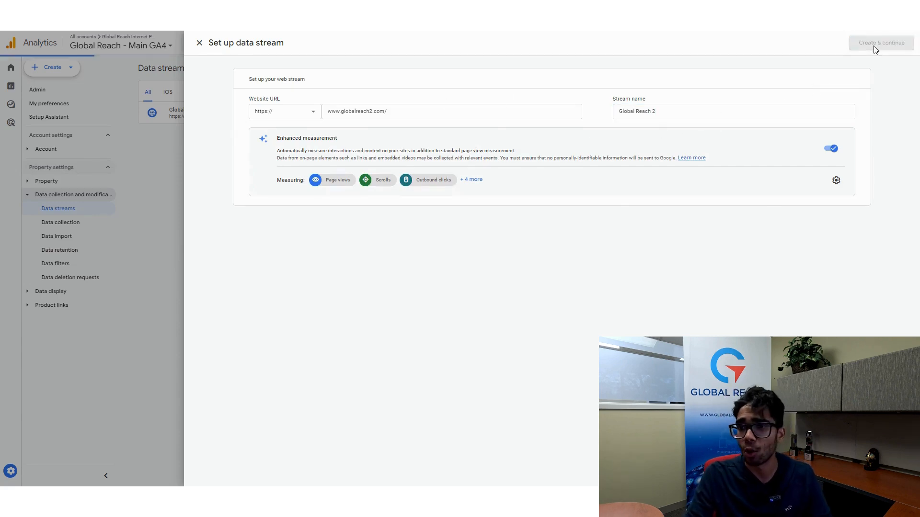
Dismiss the Set up a Google tag instructions to reach the Global Reach 2 details
left_click(881, 42)
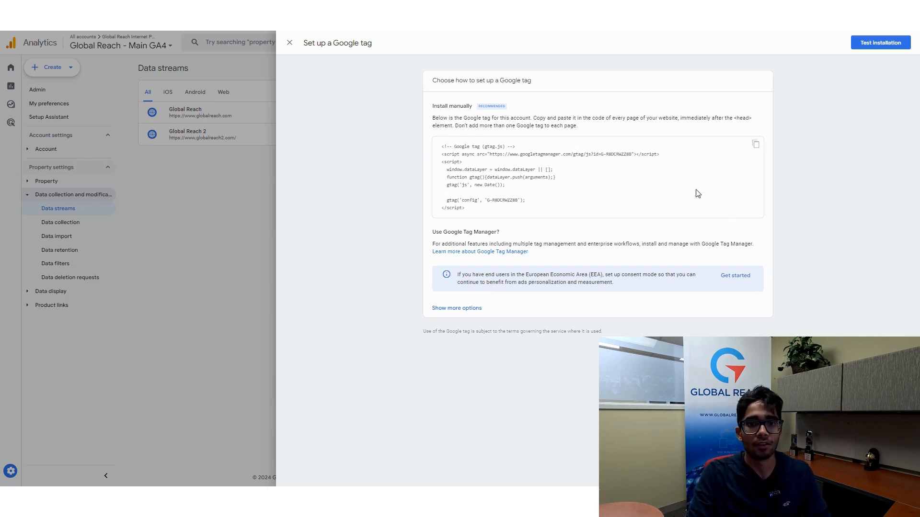
left_click(756, 144)
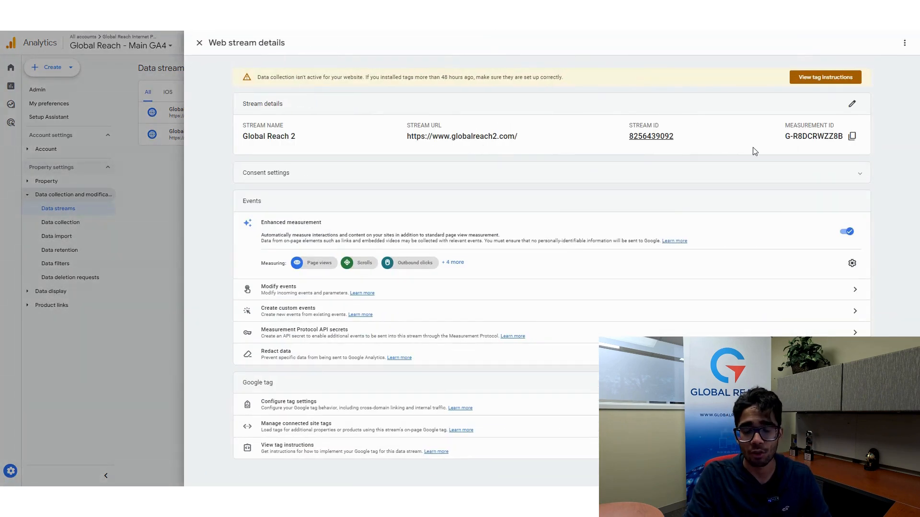
Close the web stream details to return to the list showing Global Reach 2
left_click(852, 136)
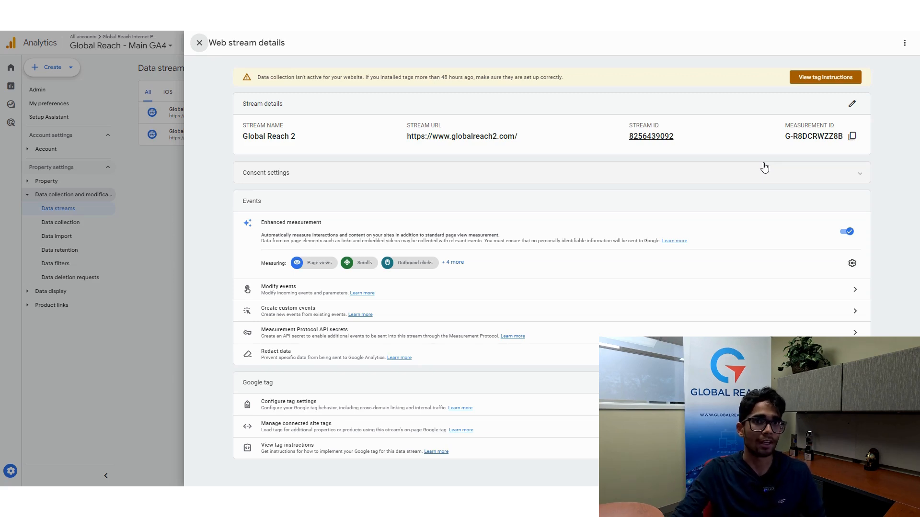
left_click(199, 42)
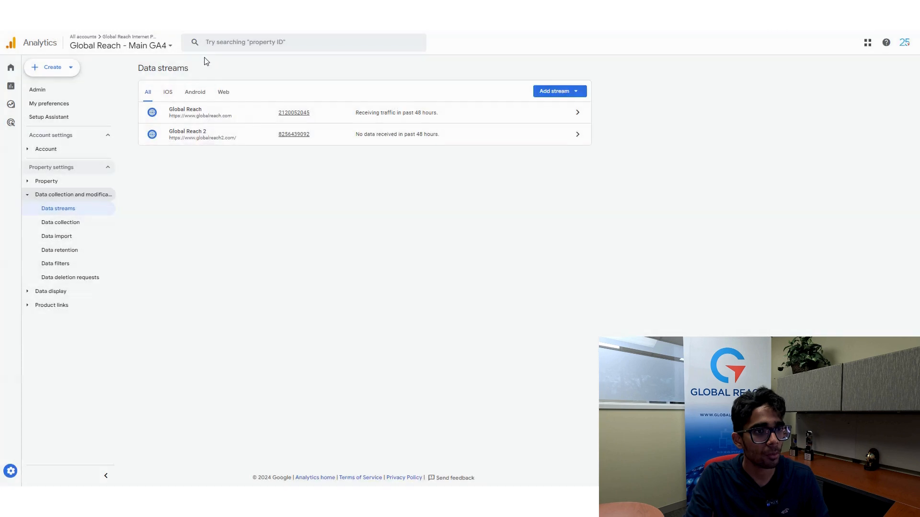
mouse_move(481, 171)
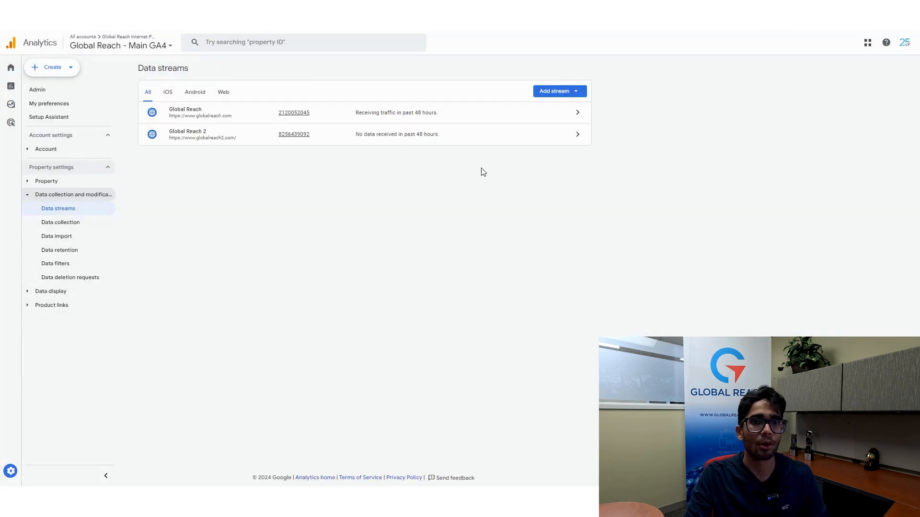
mouse_move(433, 182)
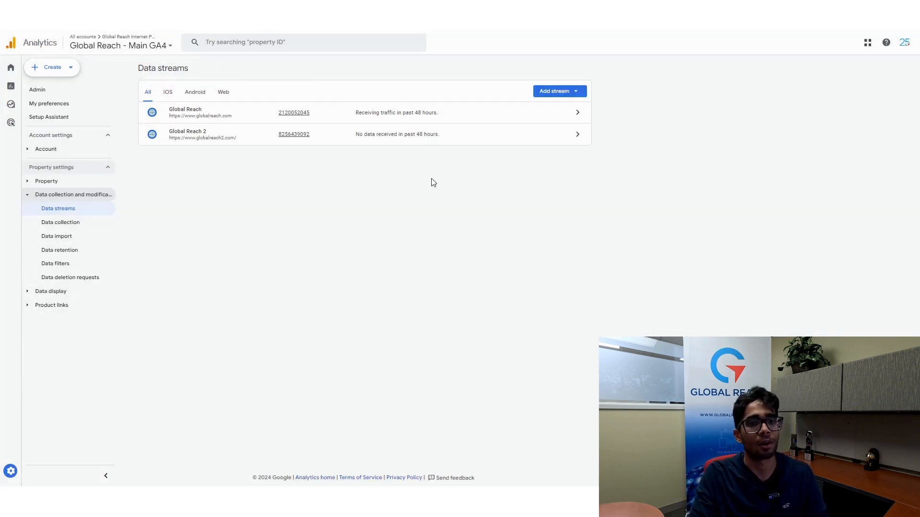
mouse_move(438, 144)
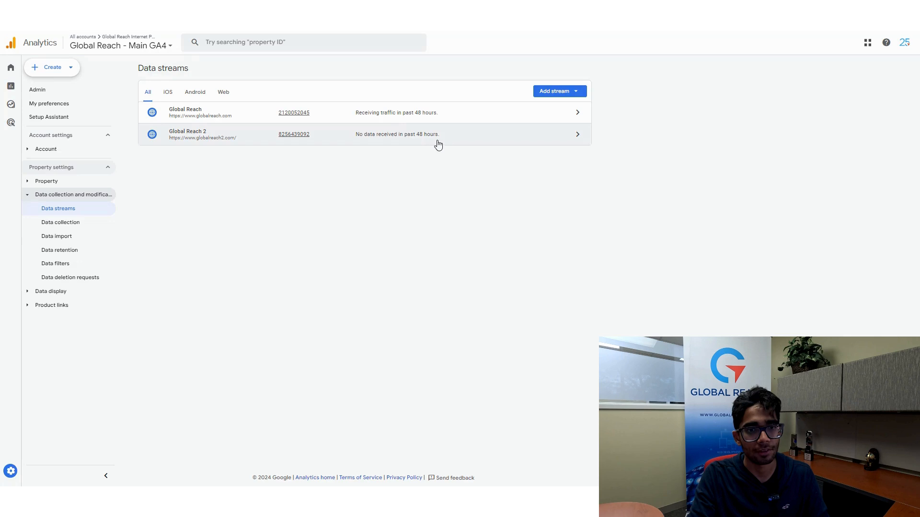